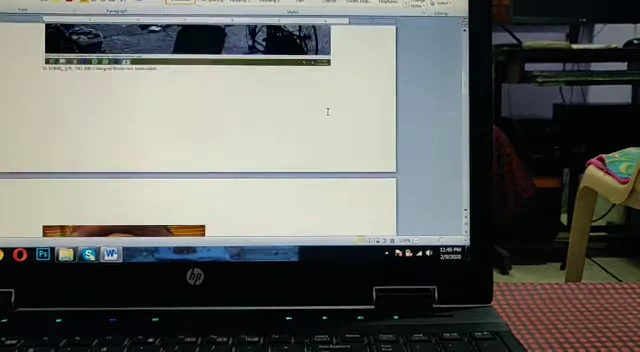
pyautogui.scroll(-3)
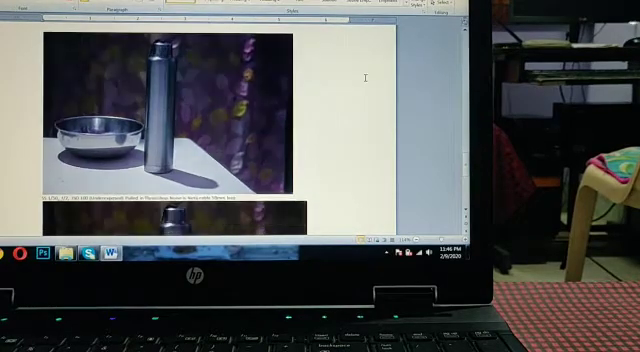
pyautogui.scroll(-3)
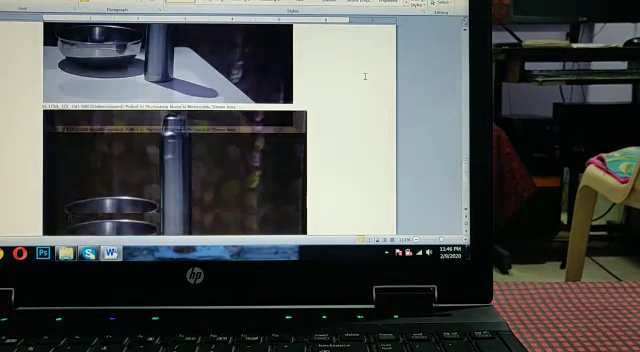